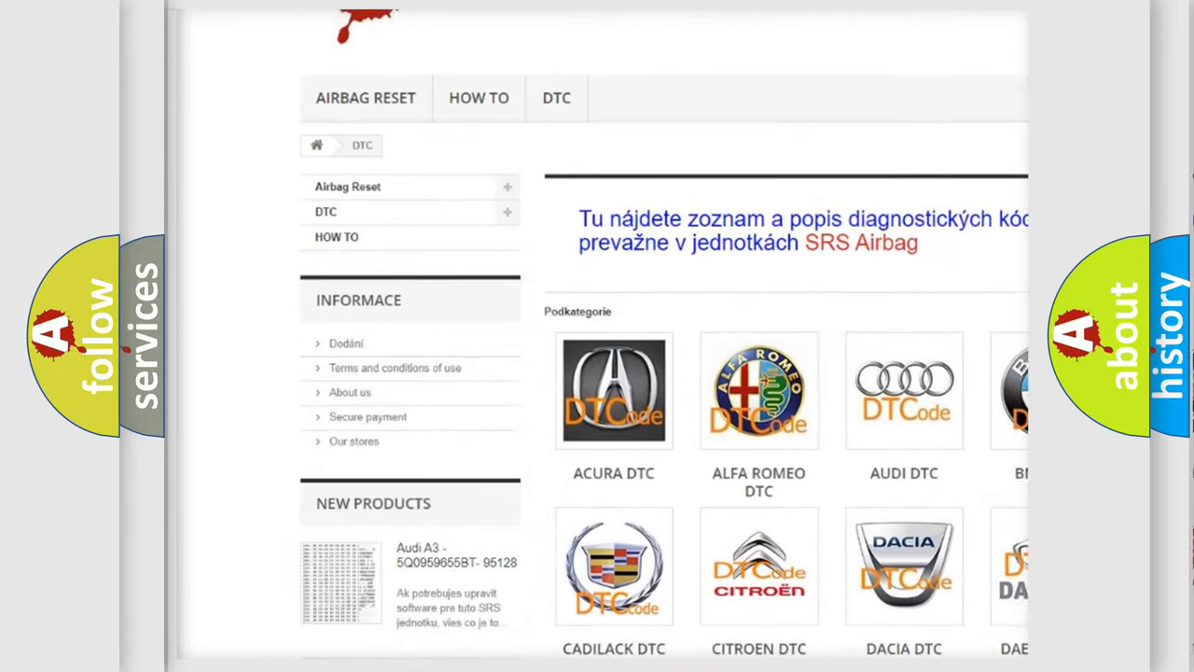
{"action": "scroll", "scroll_direction": "down", "scroll_amount": 3}
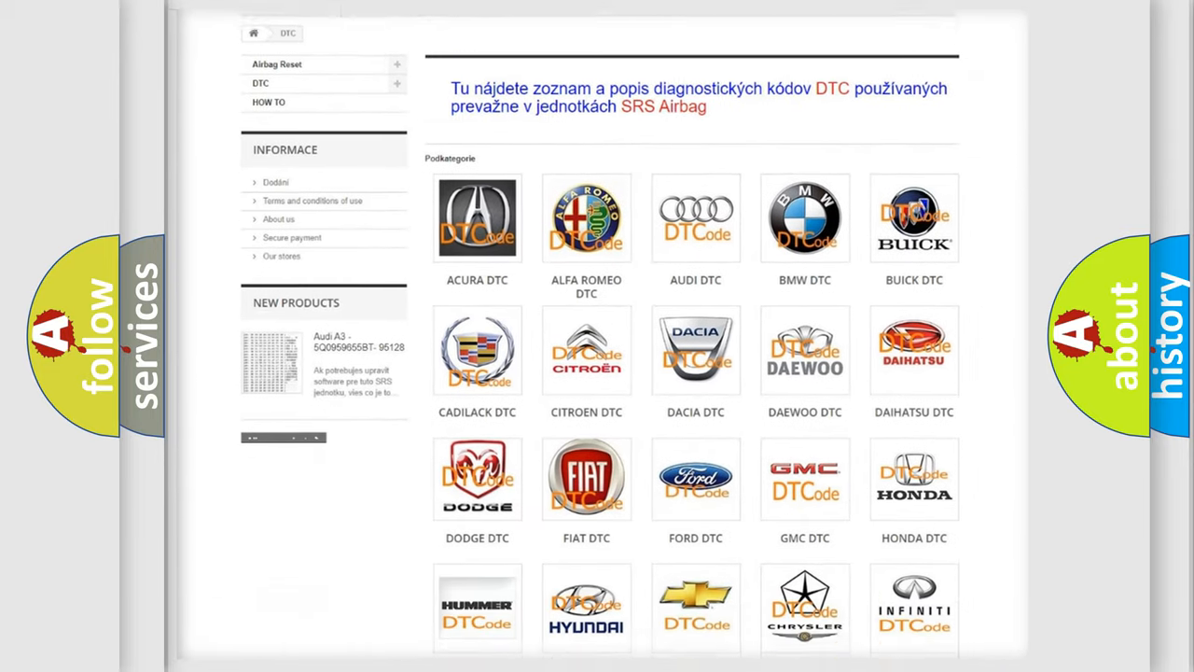
{"action": "scroll", "scroll_direction": "down", "scroll_amount": 3}
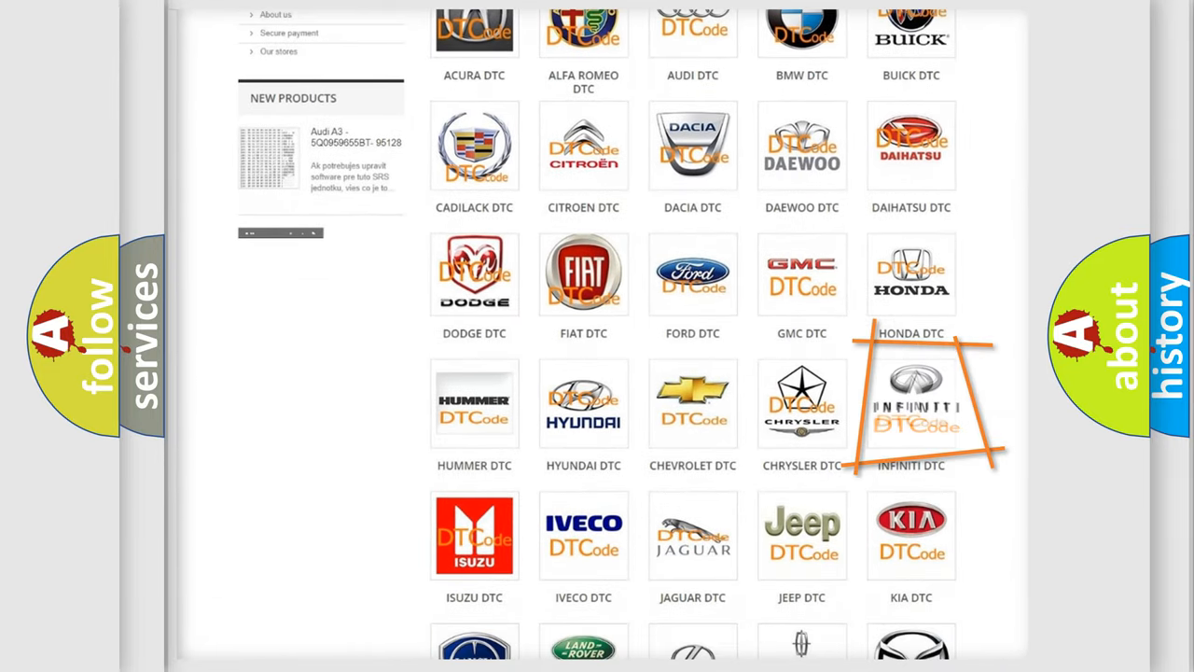